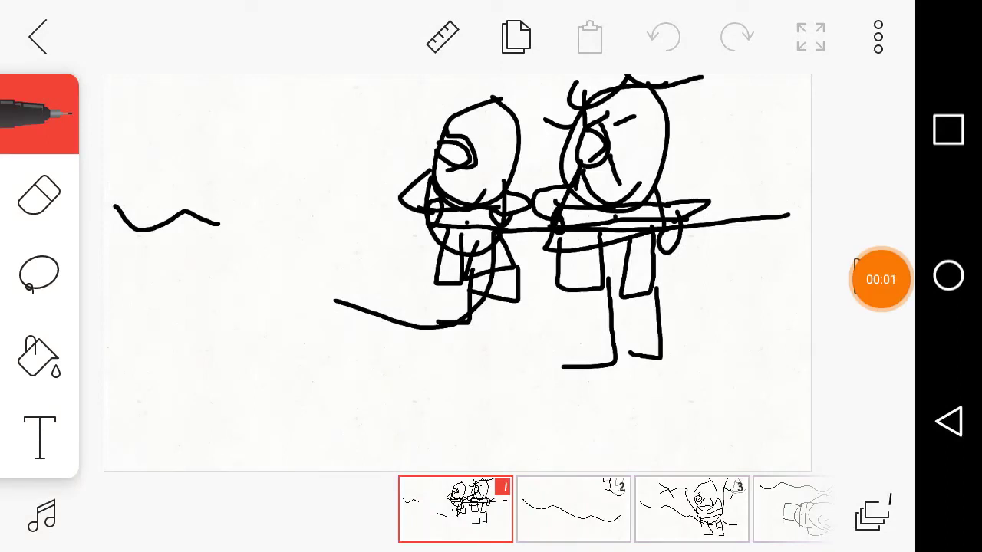
- Open frame 2, the wavy water line over the faded frame 1 sketch
click(879, 280)
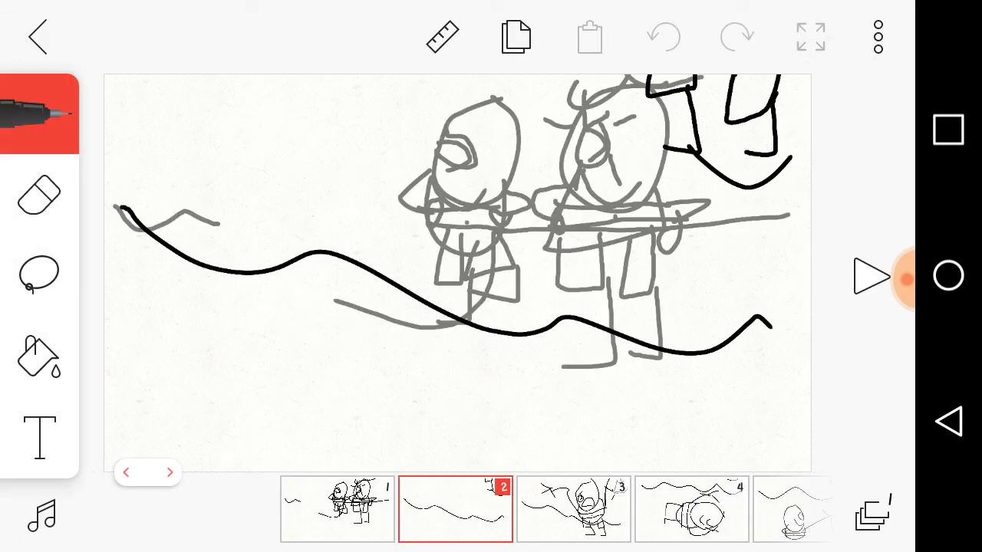
- Hide the toolbars and step from frame 4 through the swimming frames to frame 11
click(869, 277)
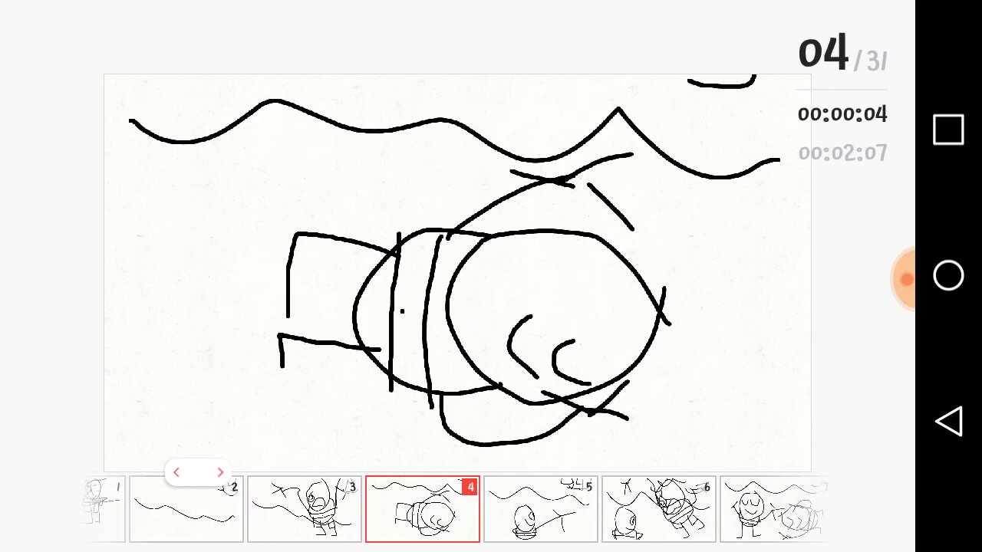
click(221, 472)
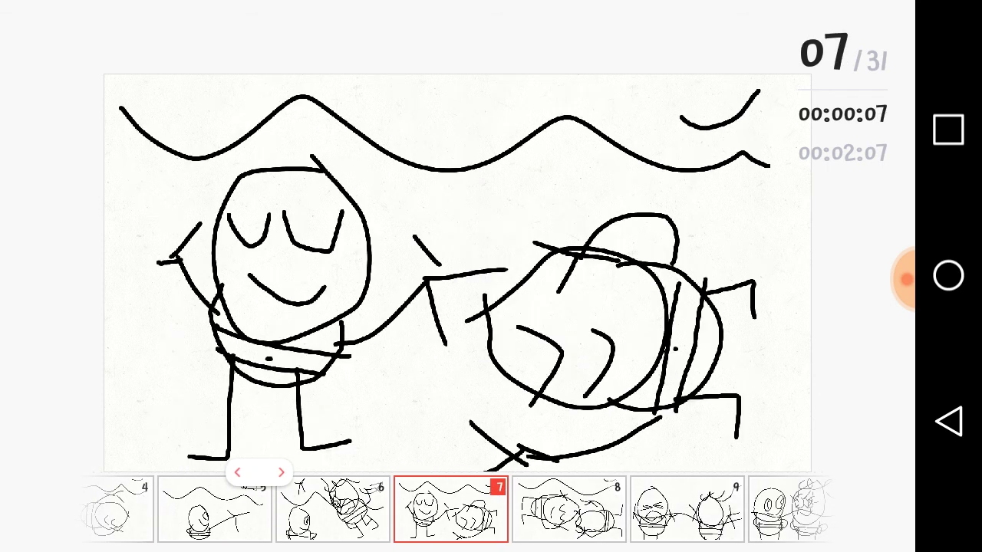
click(281, 471)
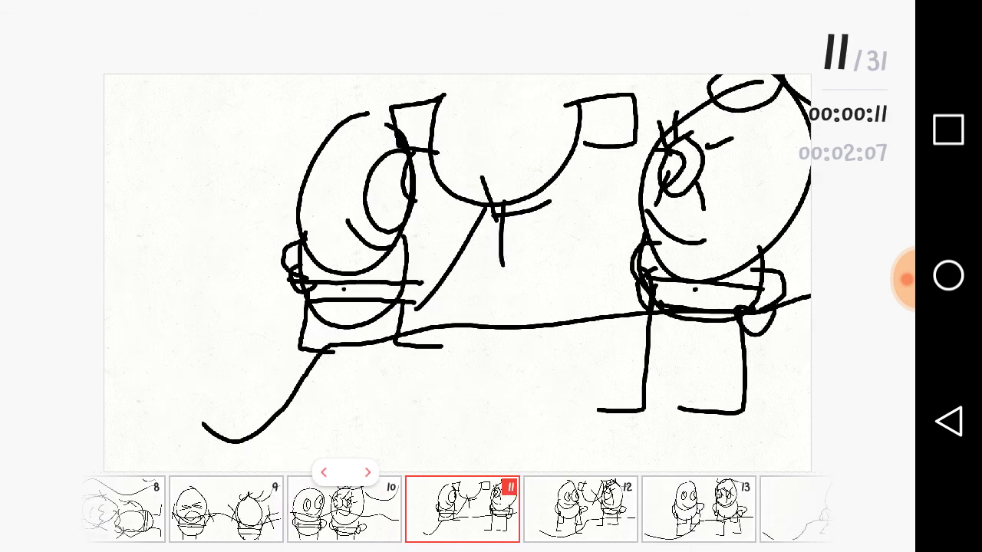
- Step through frames 13 and 14 to frame 22, the characters in the wheeled car
click(366, 472)
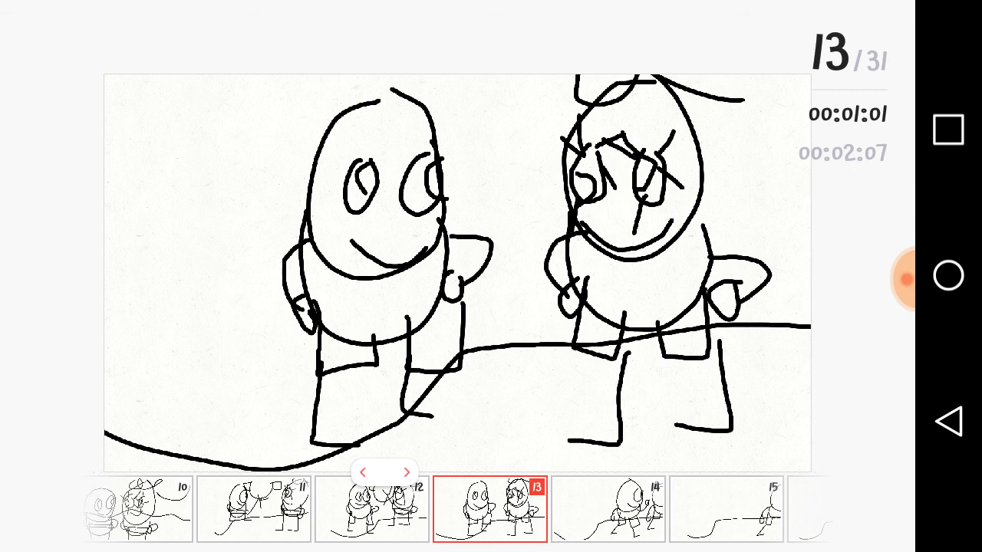
click(407, 471)
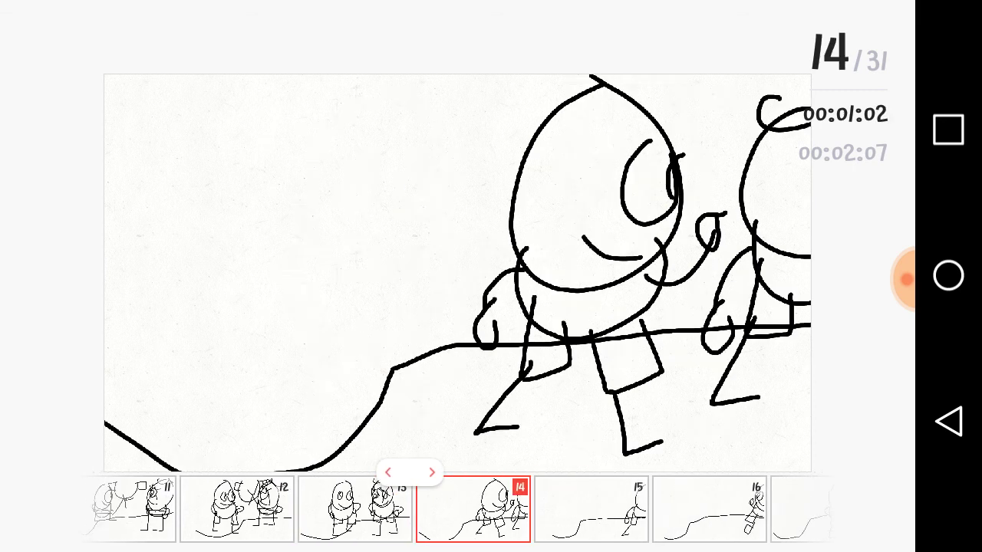
click(431, 471)
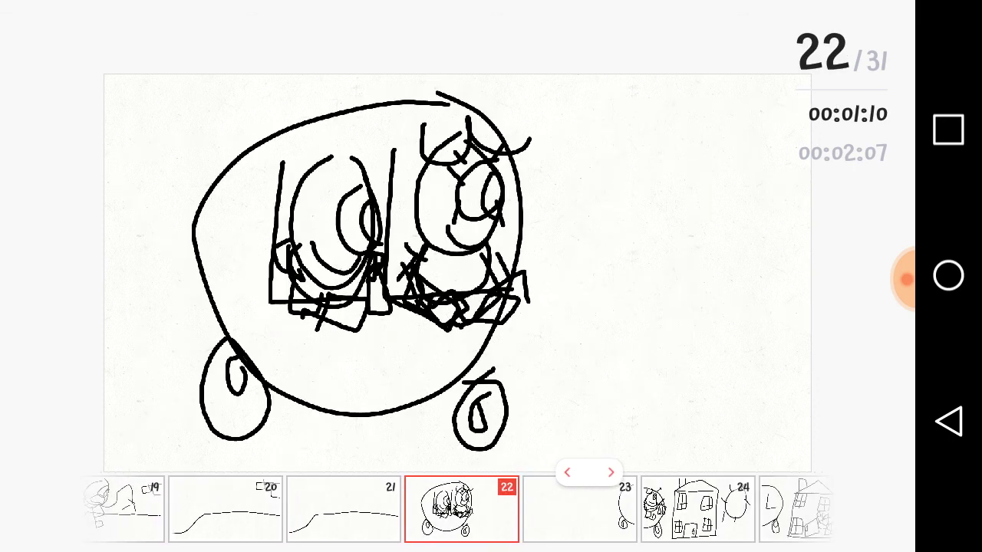
- Move from frame 22 to frame 25, the house with windows beside the sun
click(611, 472)
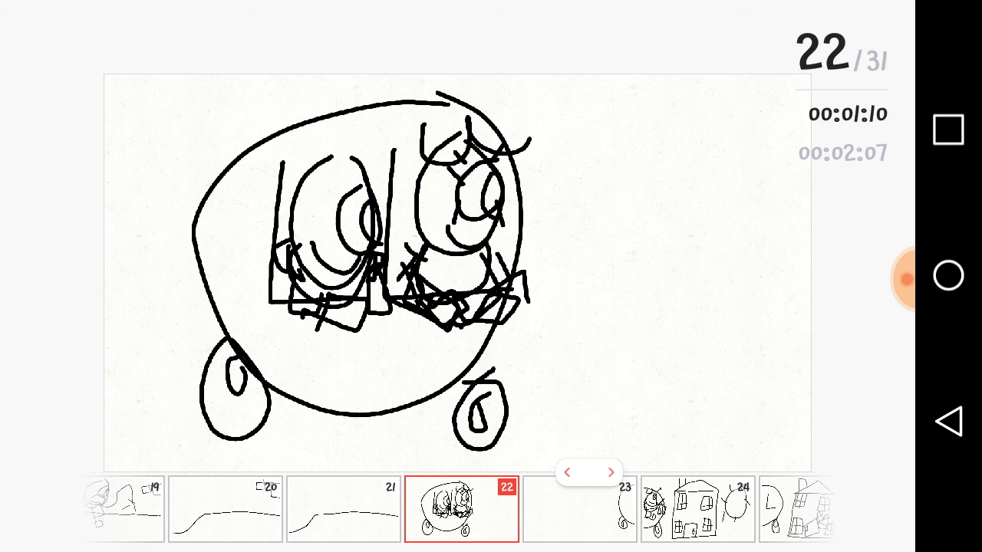
click(611, 472)
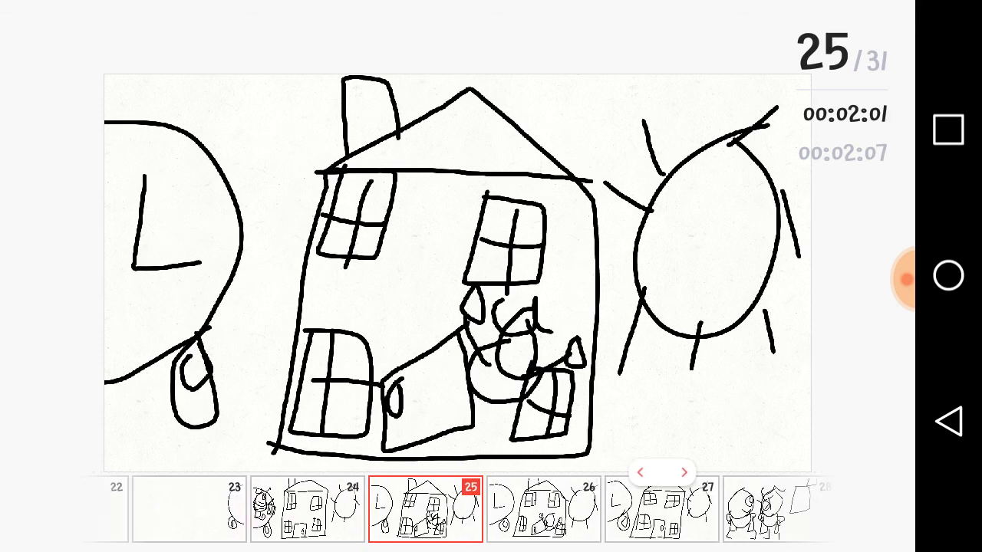
- Step through frames 27 and 28 to frame 29, characters beside the tall shape
click(683, 472)
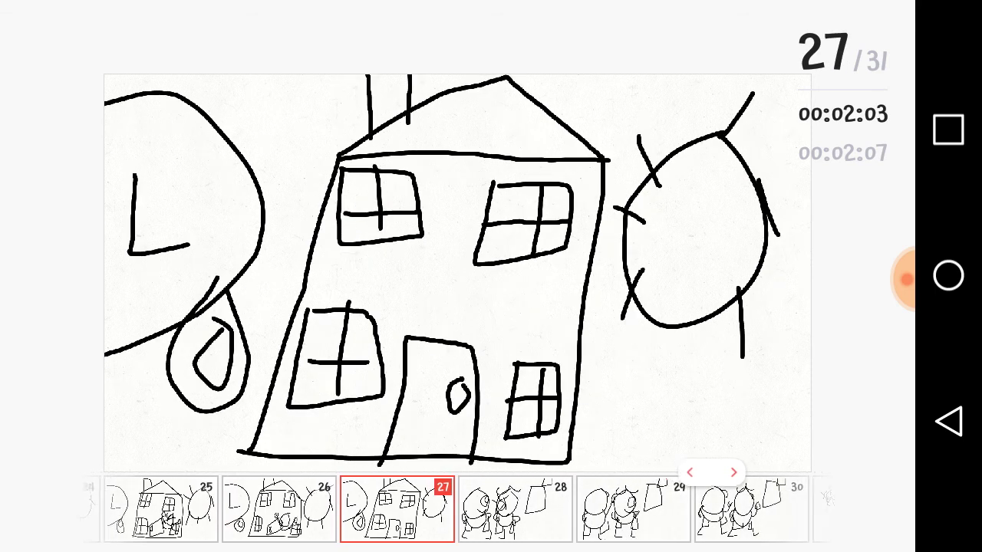
click(732, 472)
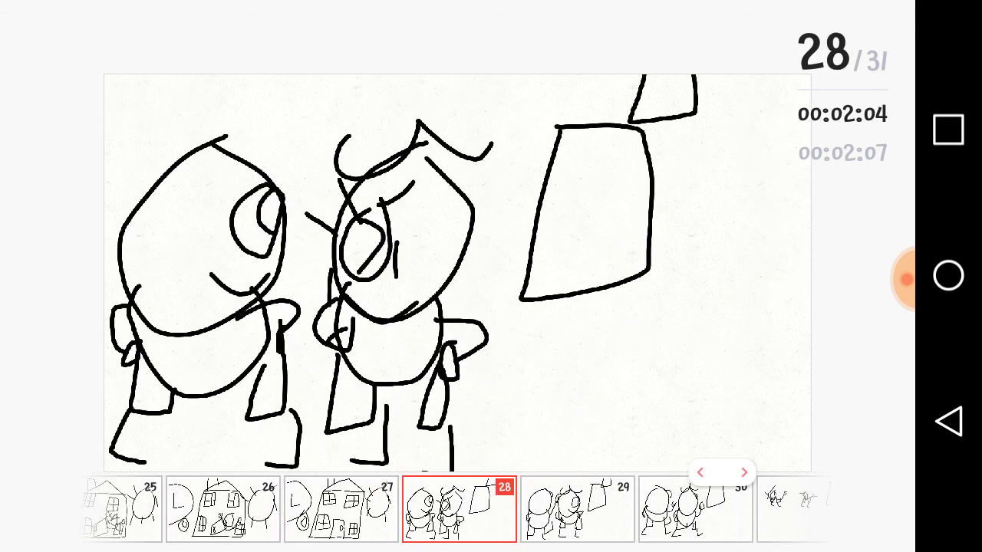
click(743, 472)
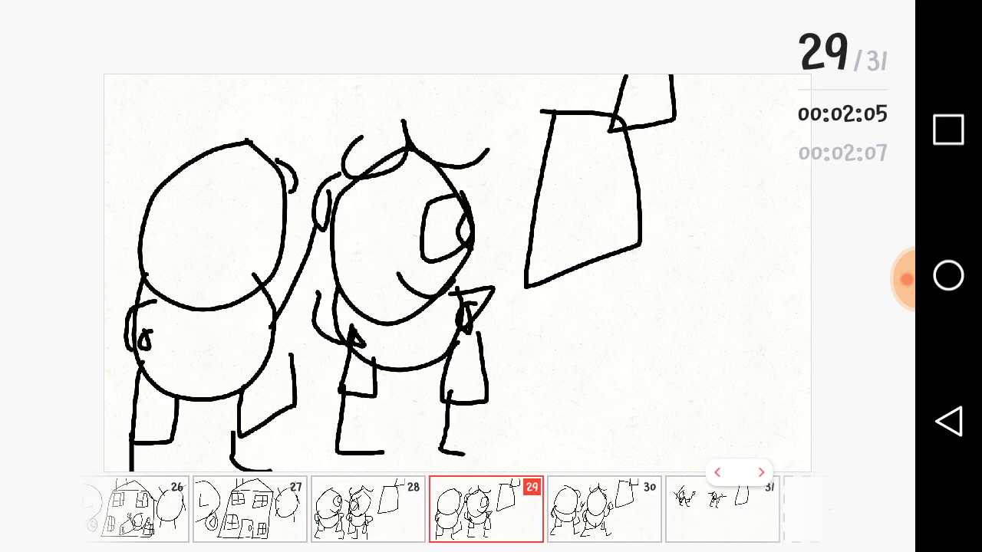